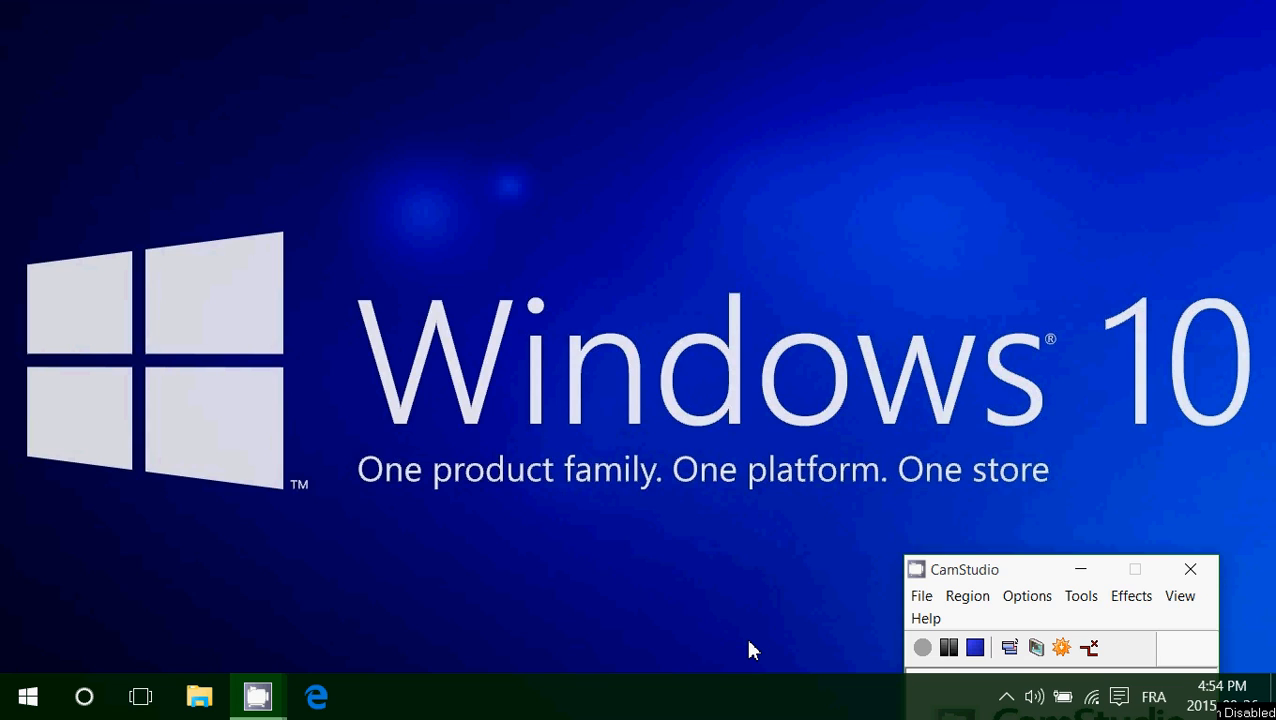
Go to Settings > Privacy and scroll the left list down toward Feedback & diagnostics
left_click(1120, 696)
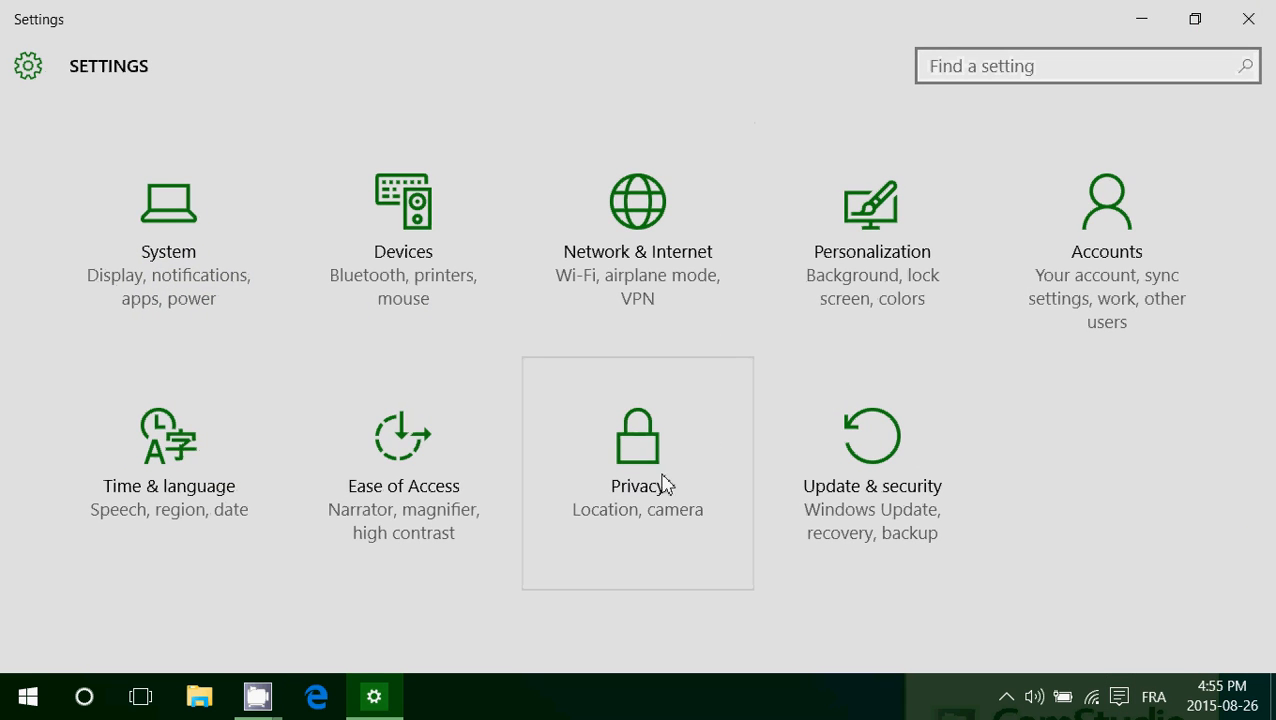
left_click(636, 460)
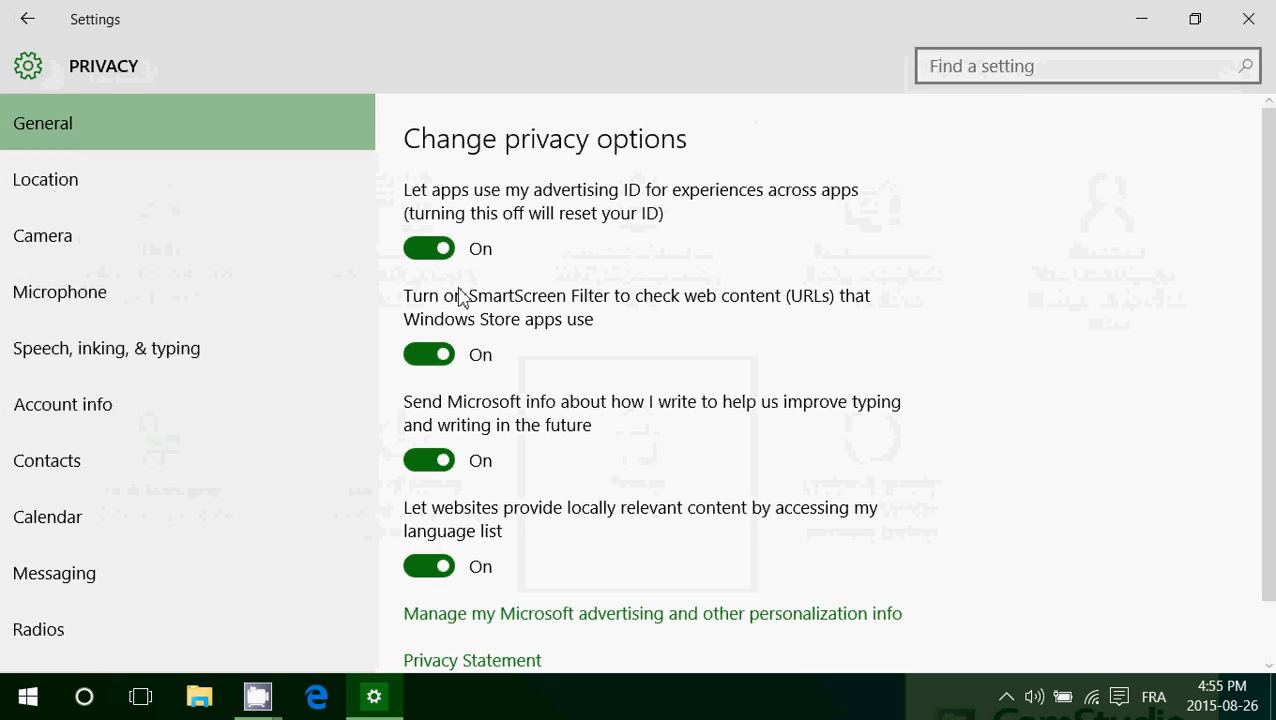
scroll("down", 3)
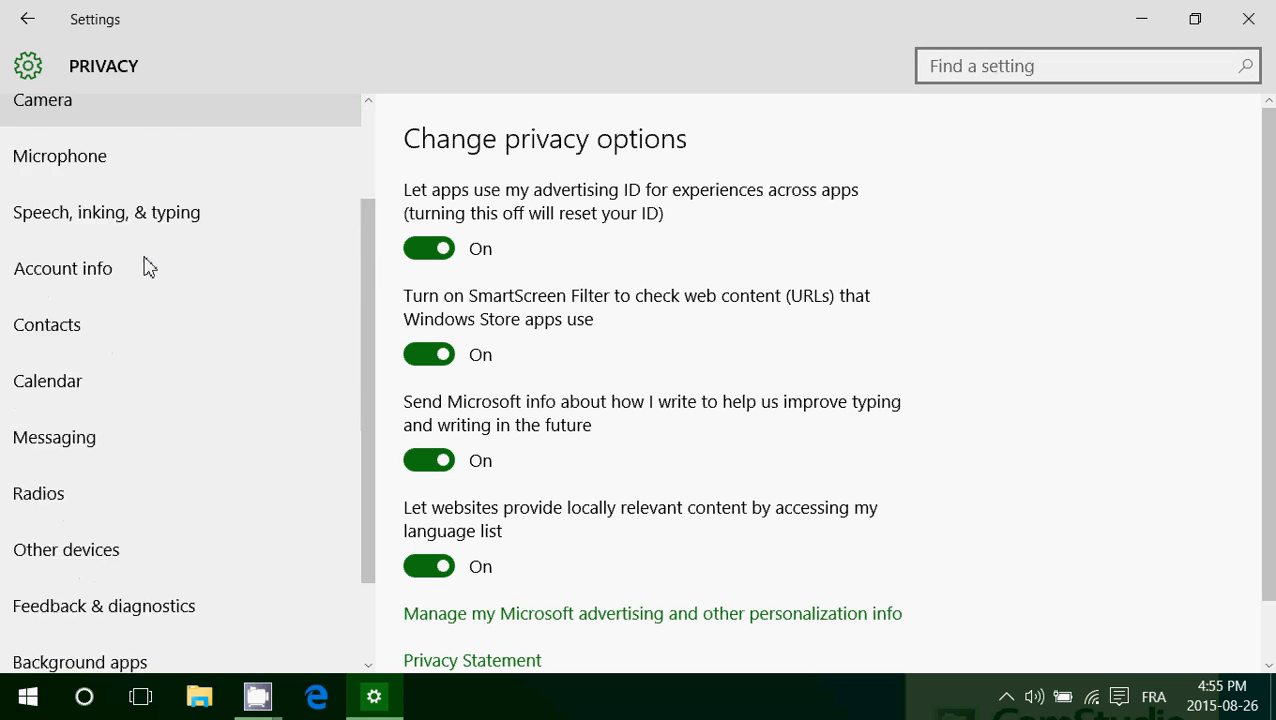
scroll("down", 3)
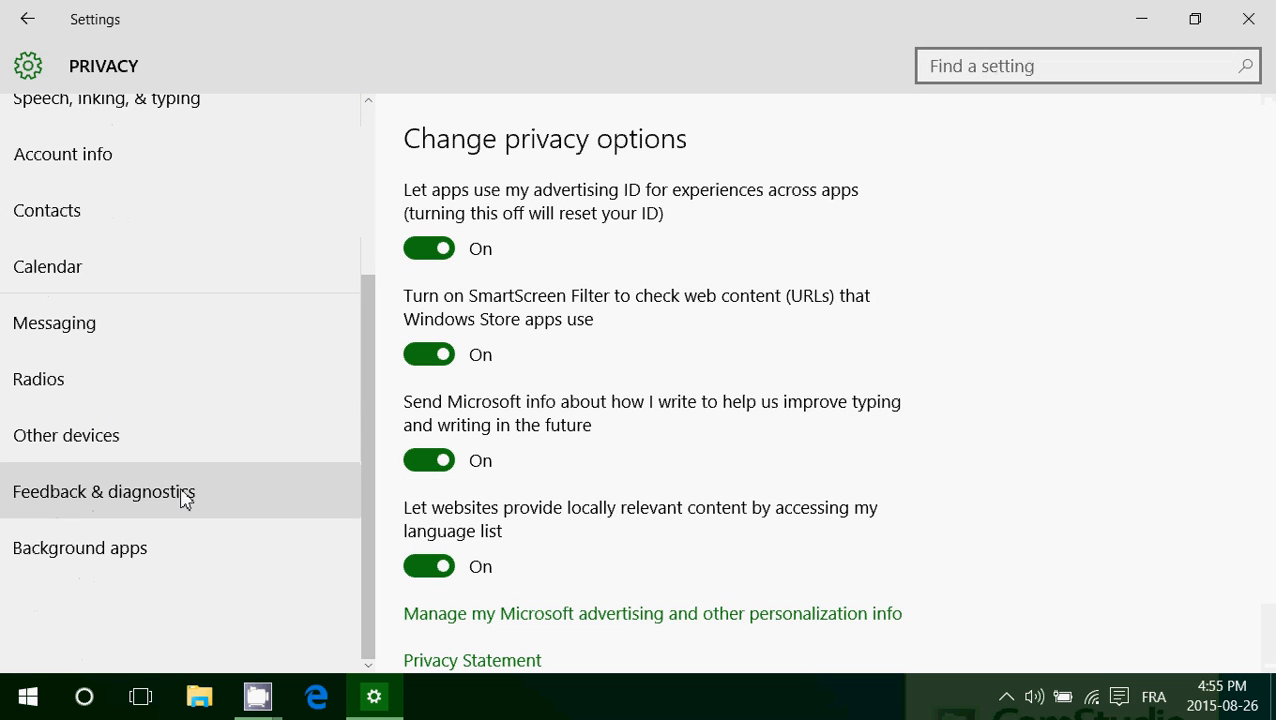
Show the Feedback & diagnostics page and expand the 'Send your device data to Microsoft' dropdown
left_click(104, 492)
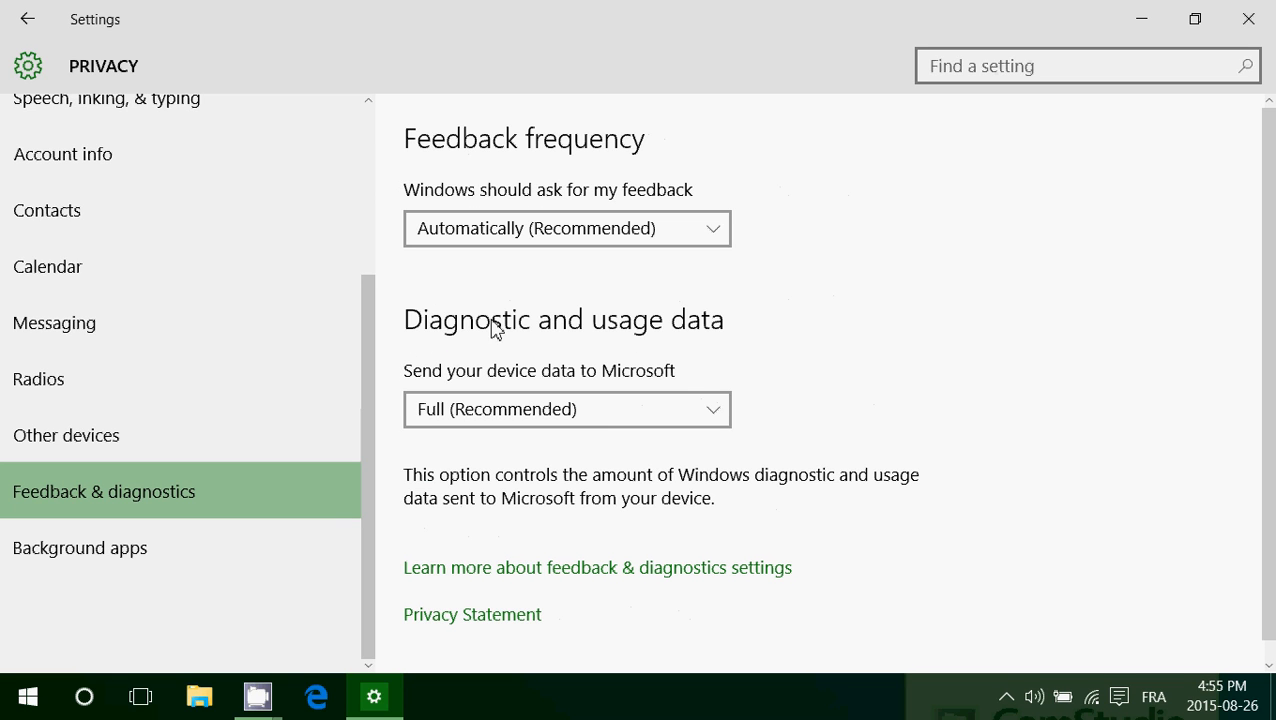
mouse_move(728, 344)
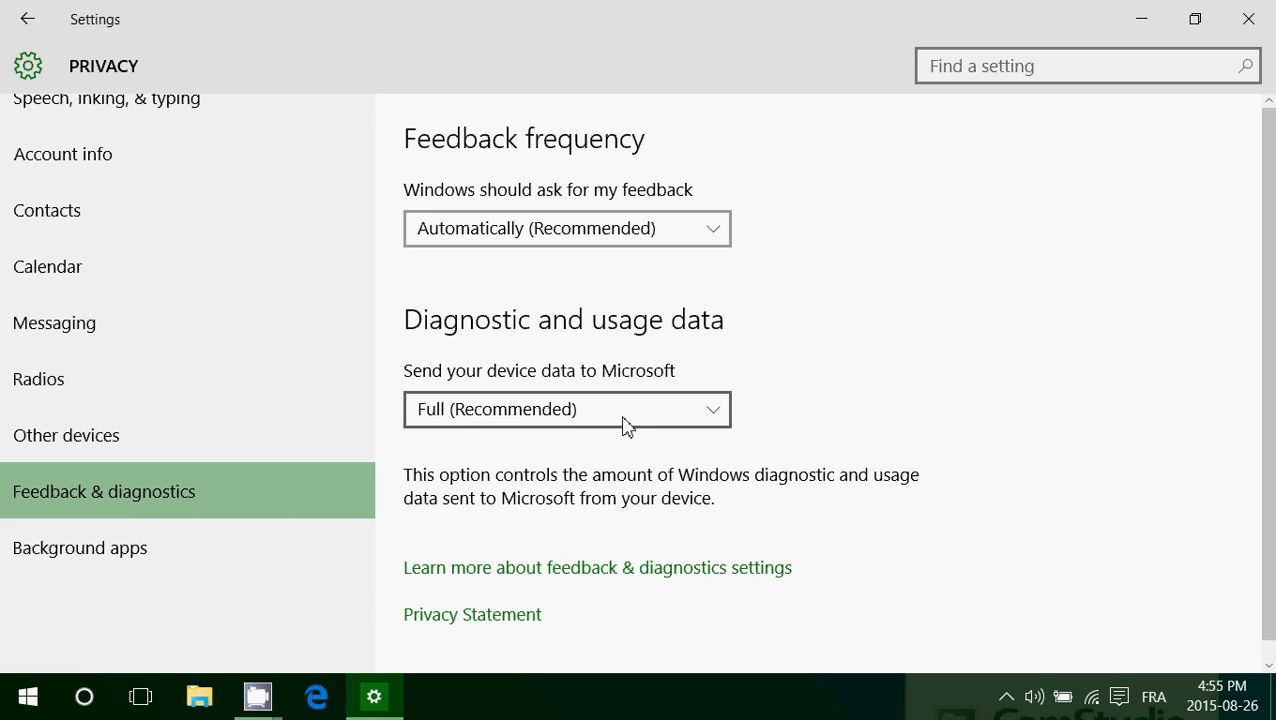
left_click(568, 408)
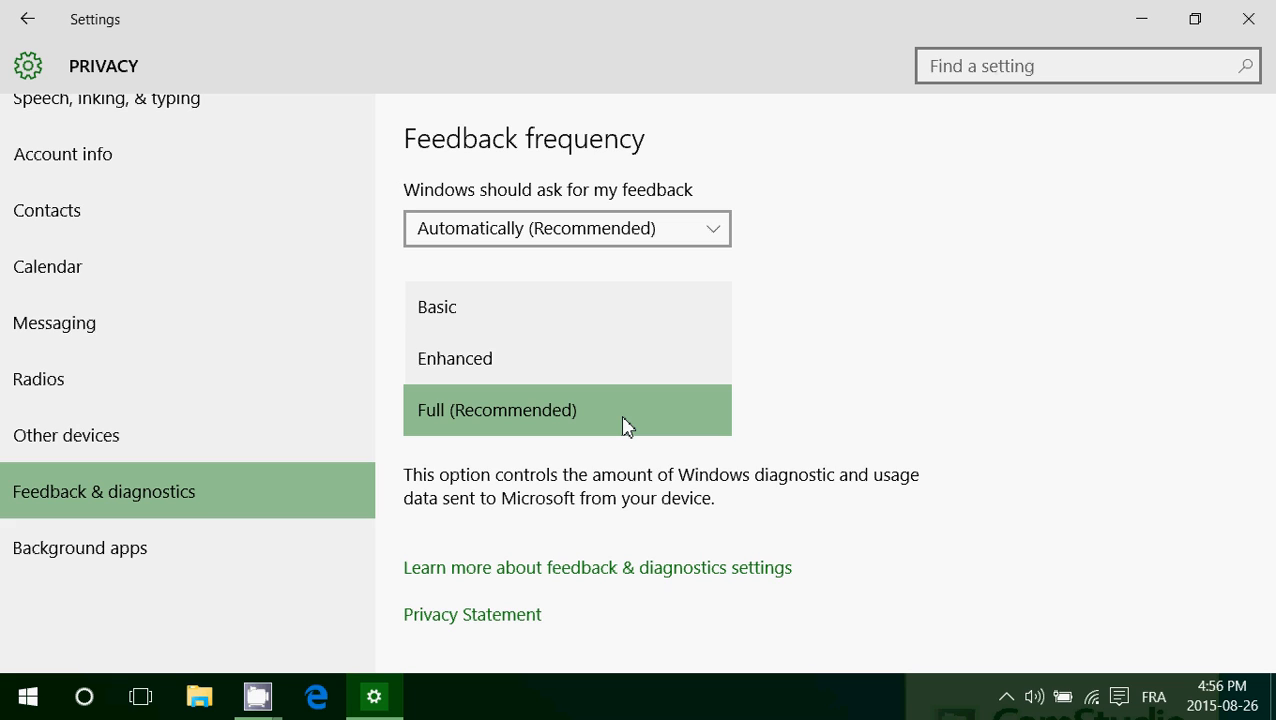
mouse_move(588, 296)
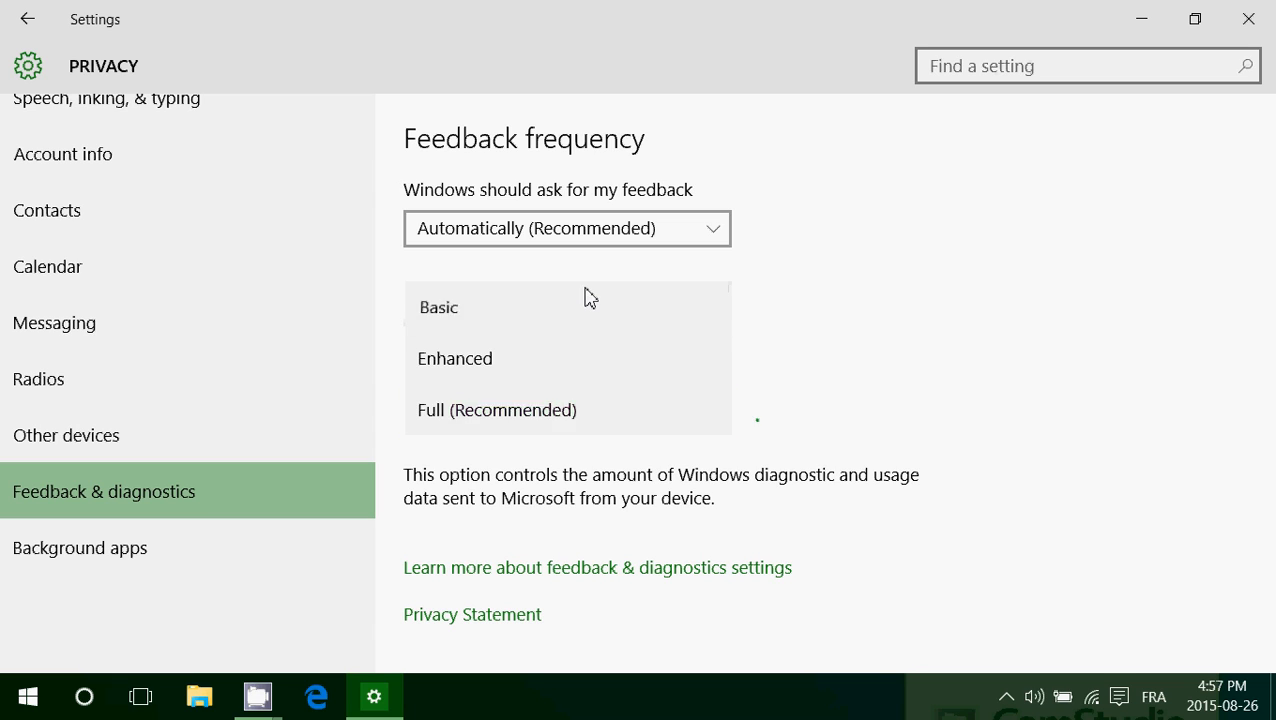
Set diagnostic data level to Basic, then expand the level dropdown again
left_click(438, 308)
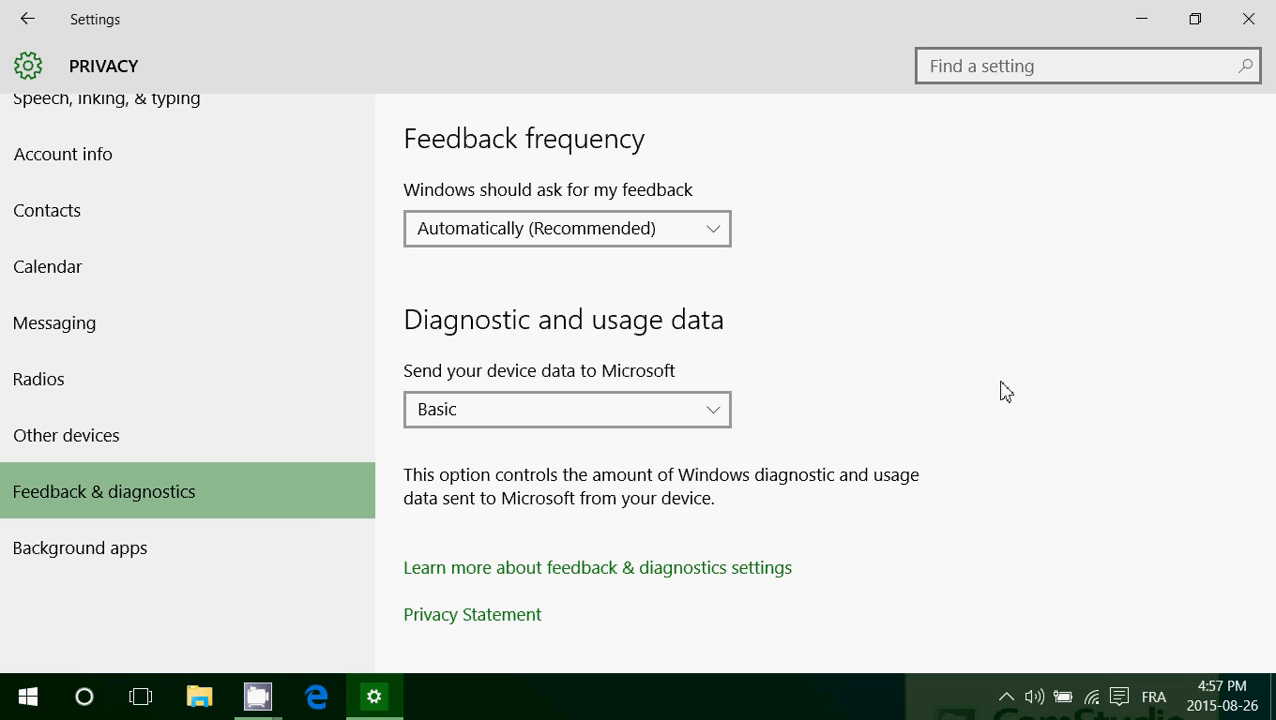
left_click(568, 408)
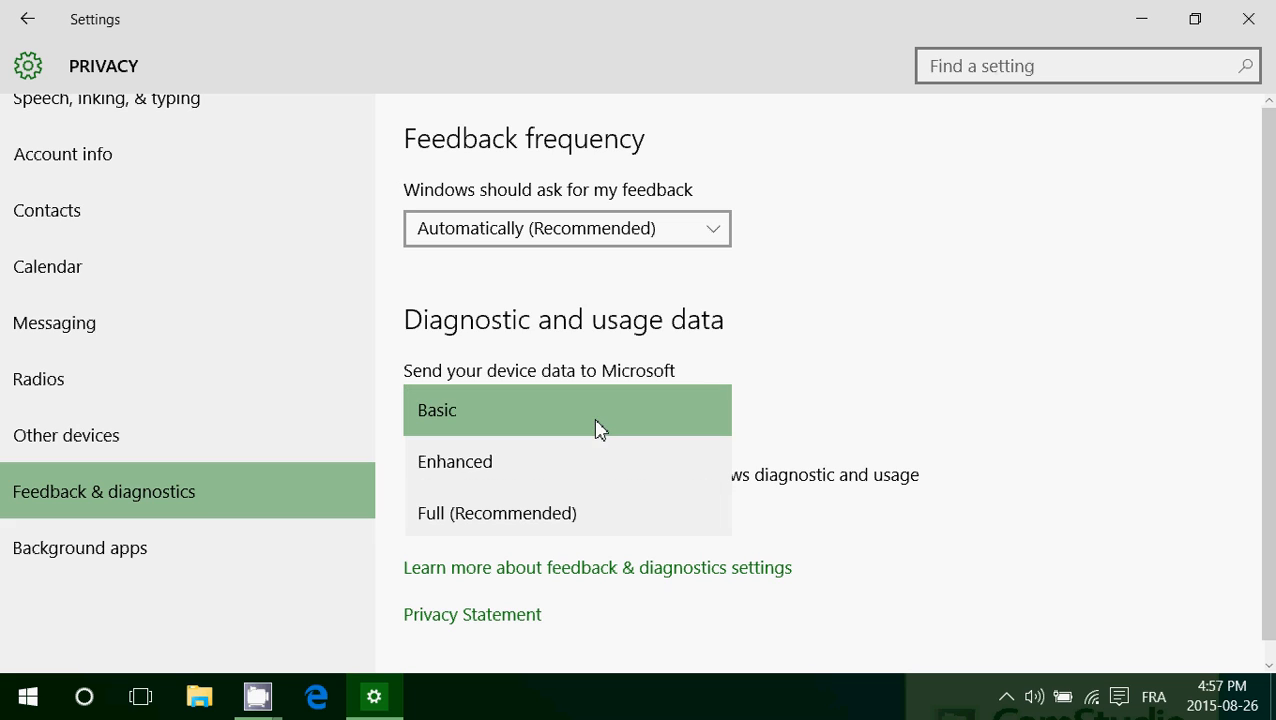
mouse_move(616, 514)
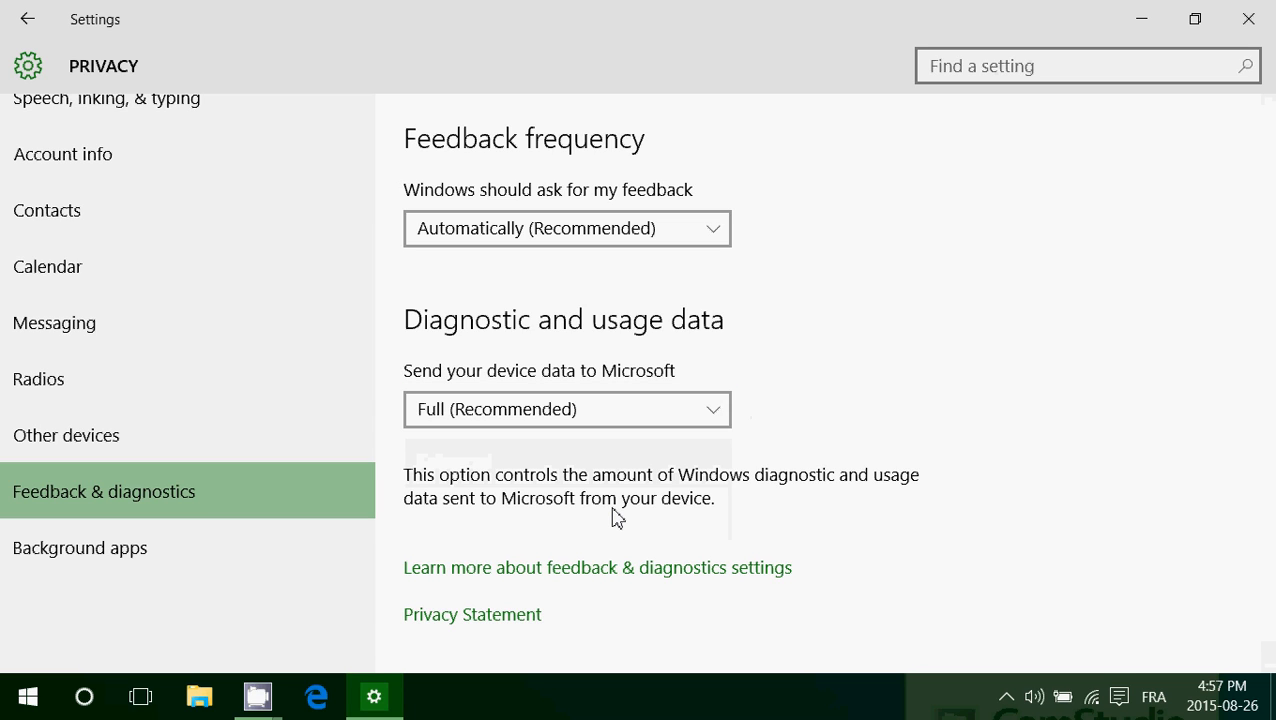
Return diagnostic data to Full (Recommended) and list the Basic/Enhanced/Full choices again
left_click(566, 408)
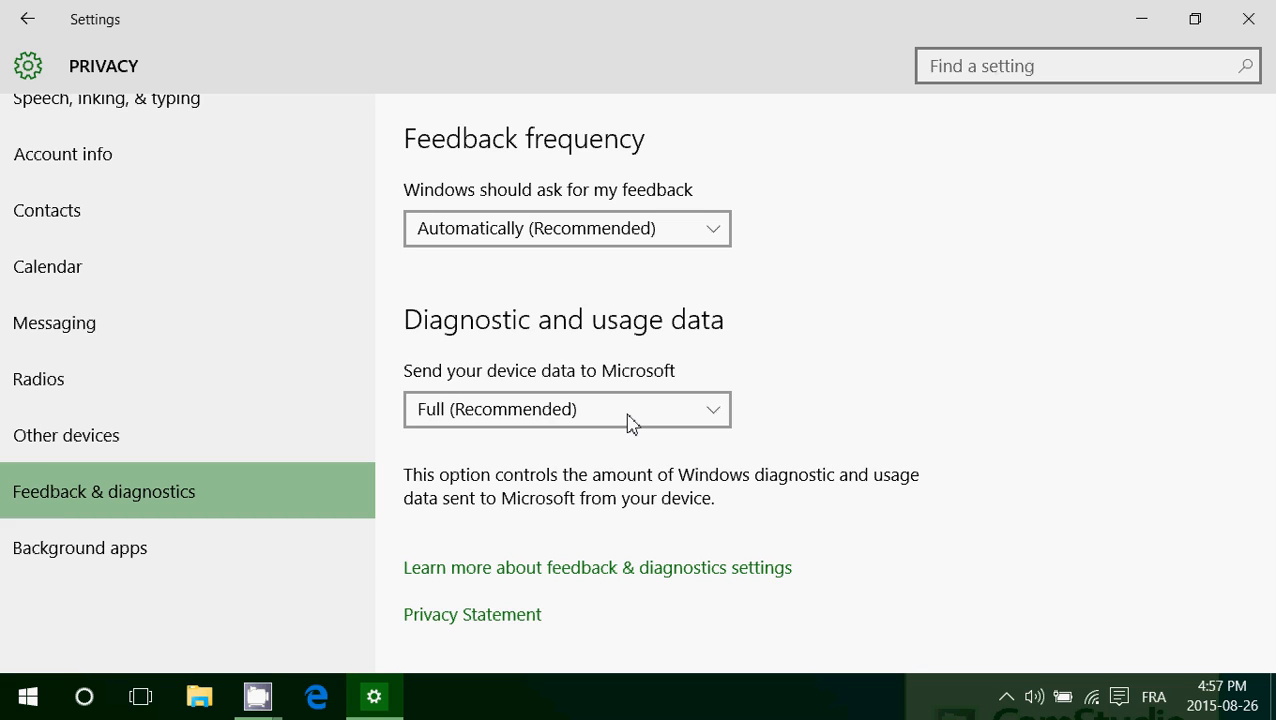
left_click(568, 408)
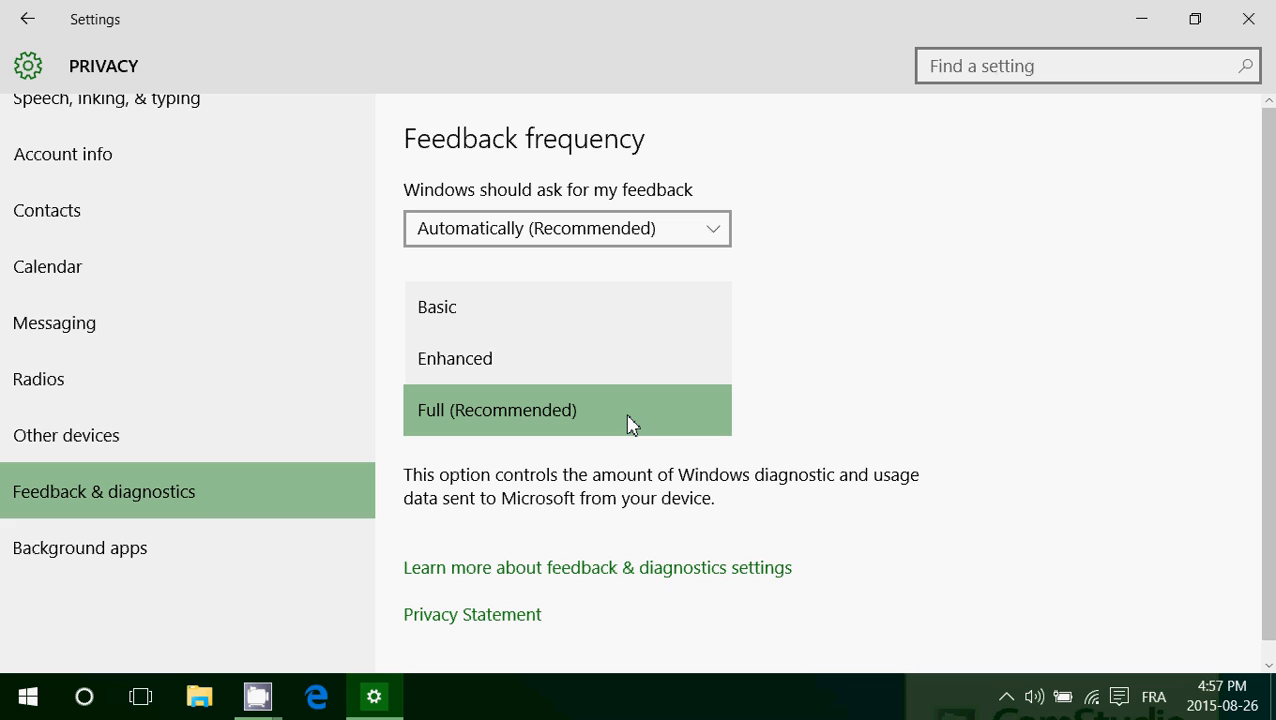
mouse_move(830, 370)
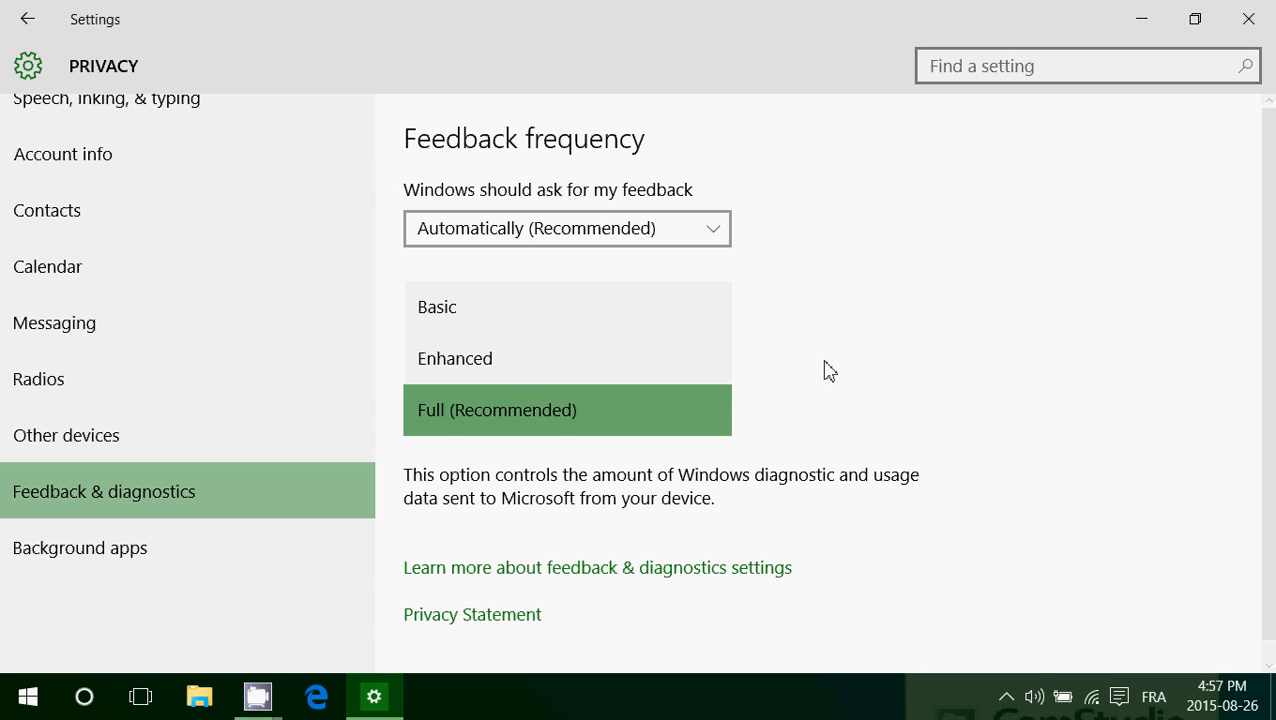